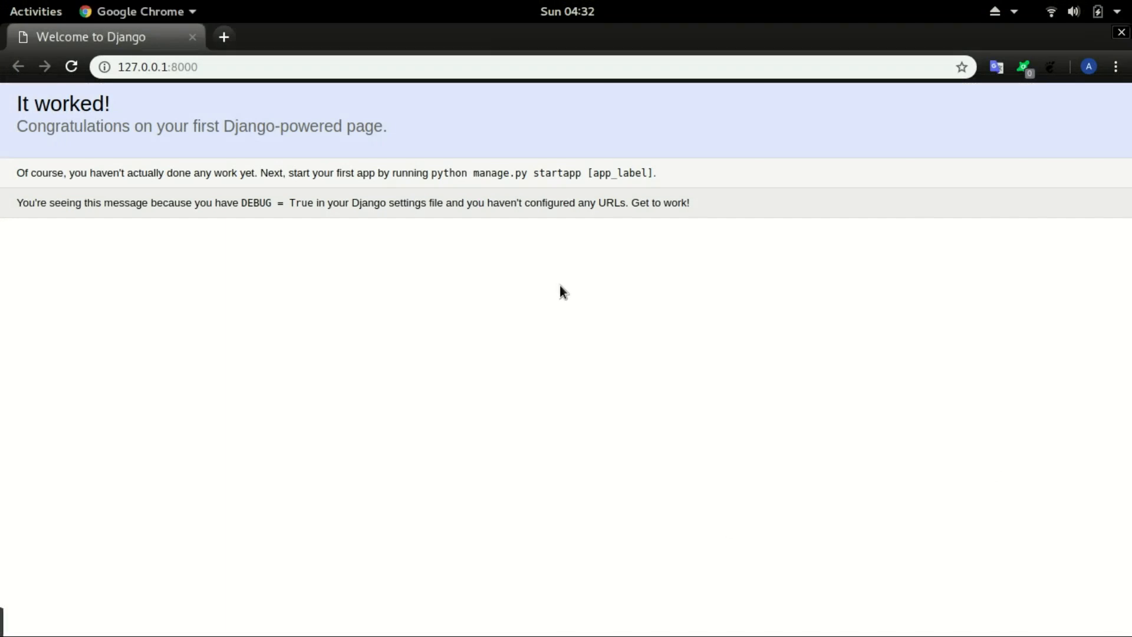
Open home > venv > src as the project folder, listing djangoapp, djangoproject, db.sqlite3 and manage.py
click(34, 11)
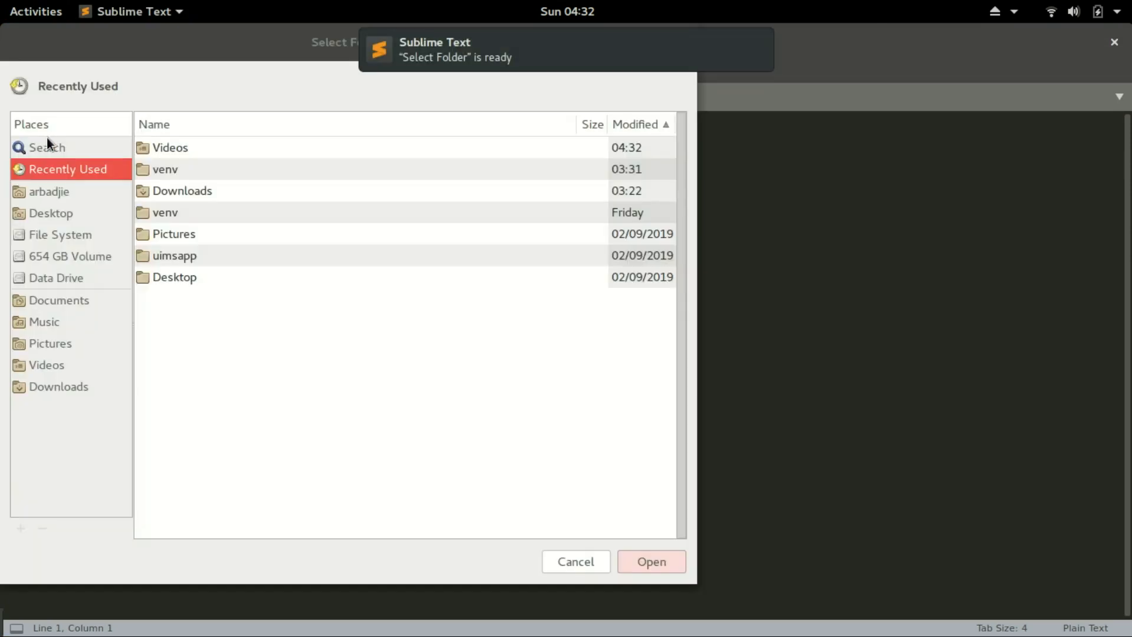
mouse_move(45, 282)
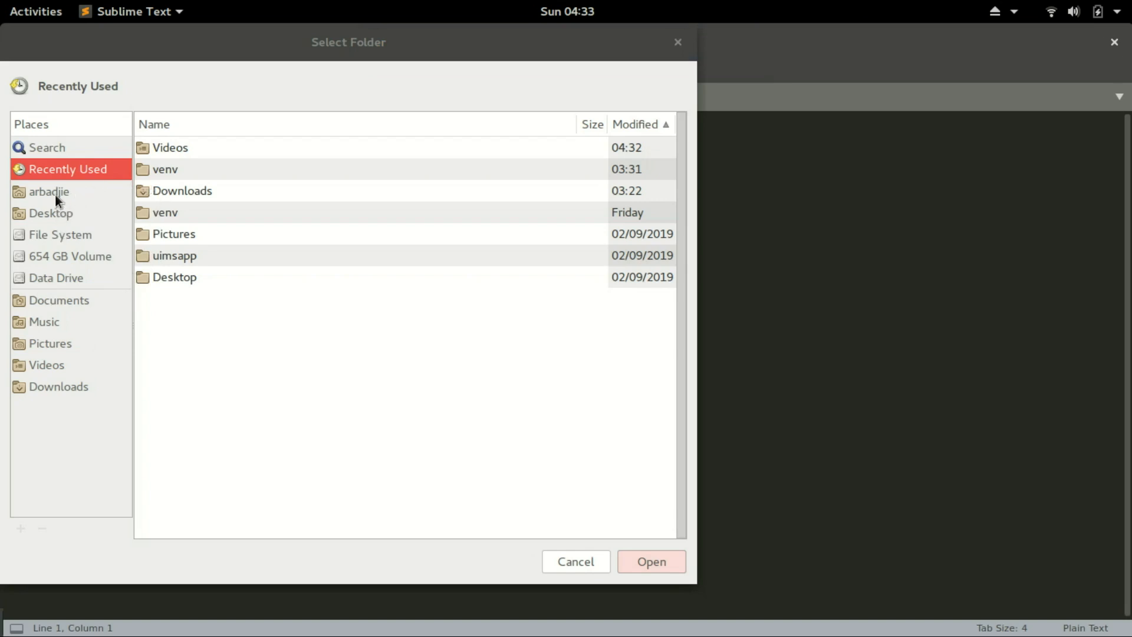
click(41, 191)
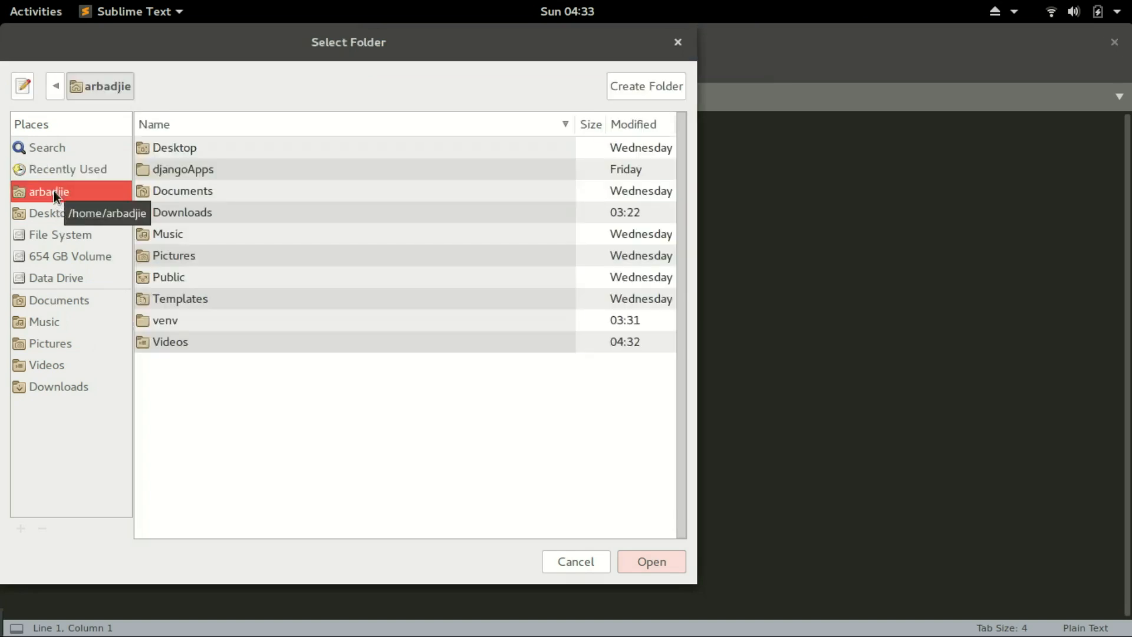
double_click(165, 320)
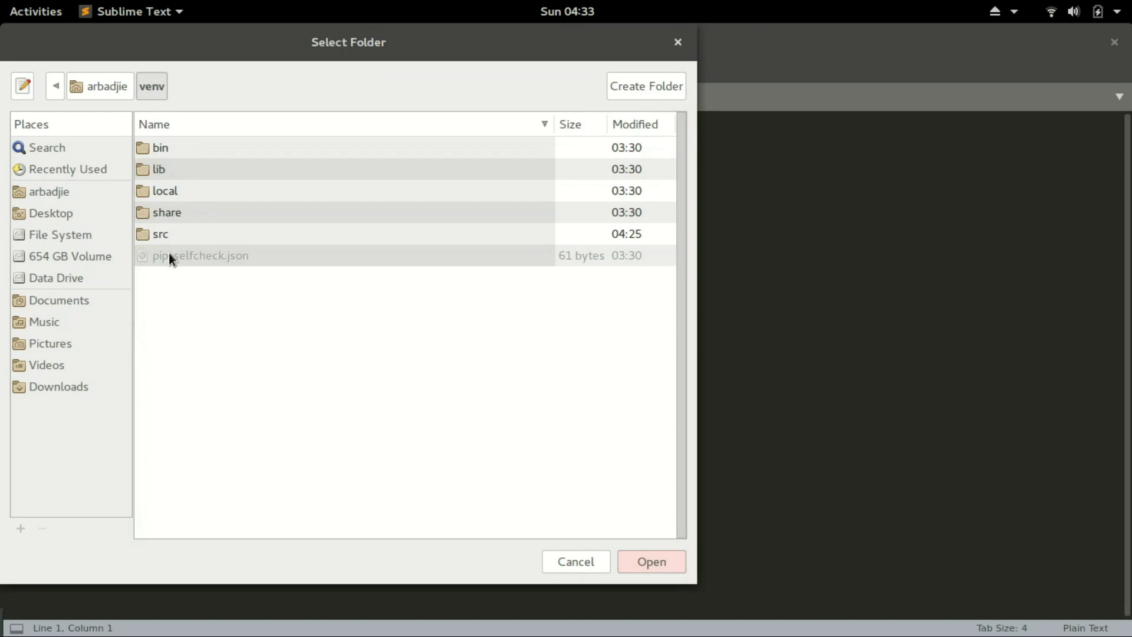
mouse_move(156, 238)
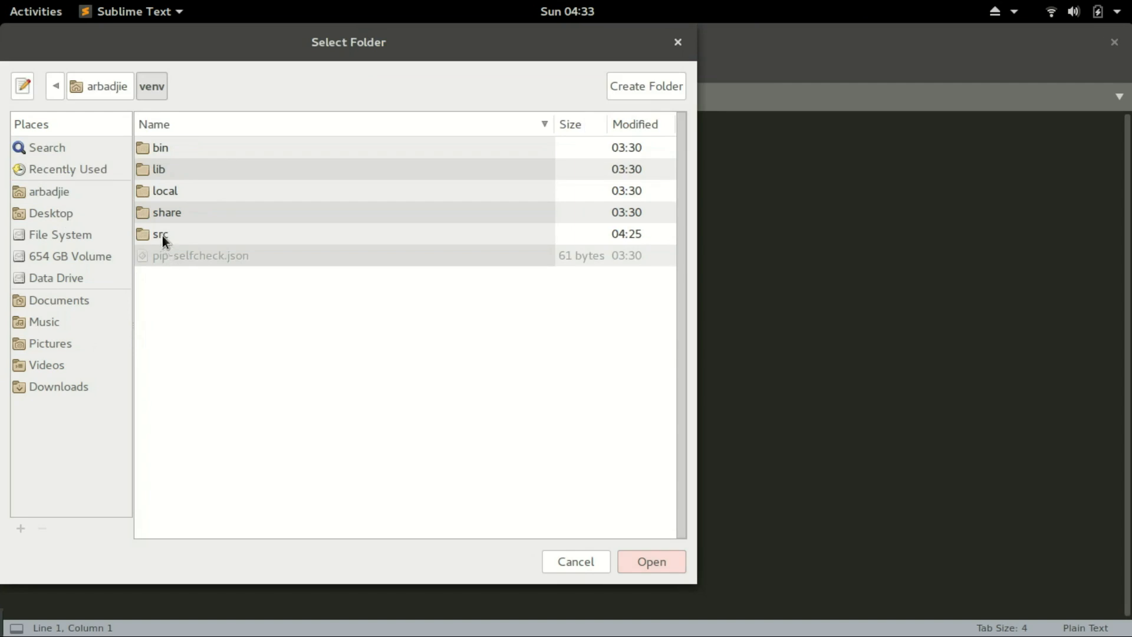
click(160, 233)
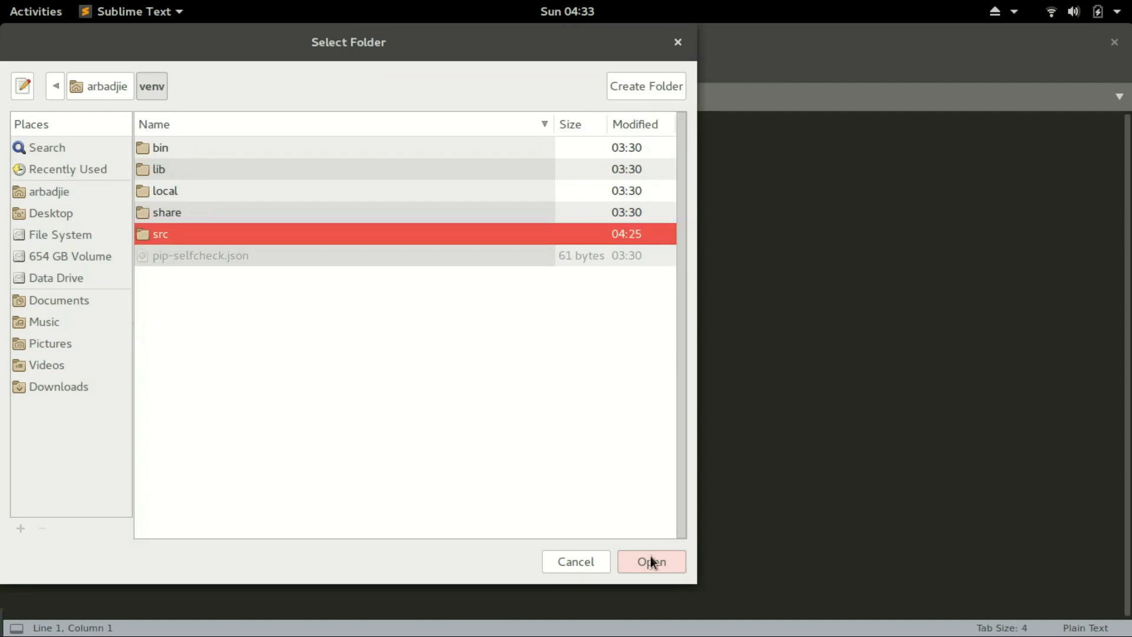
click(651, 562)
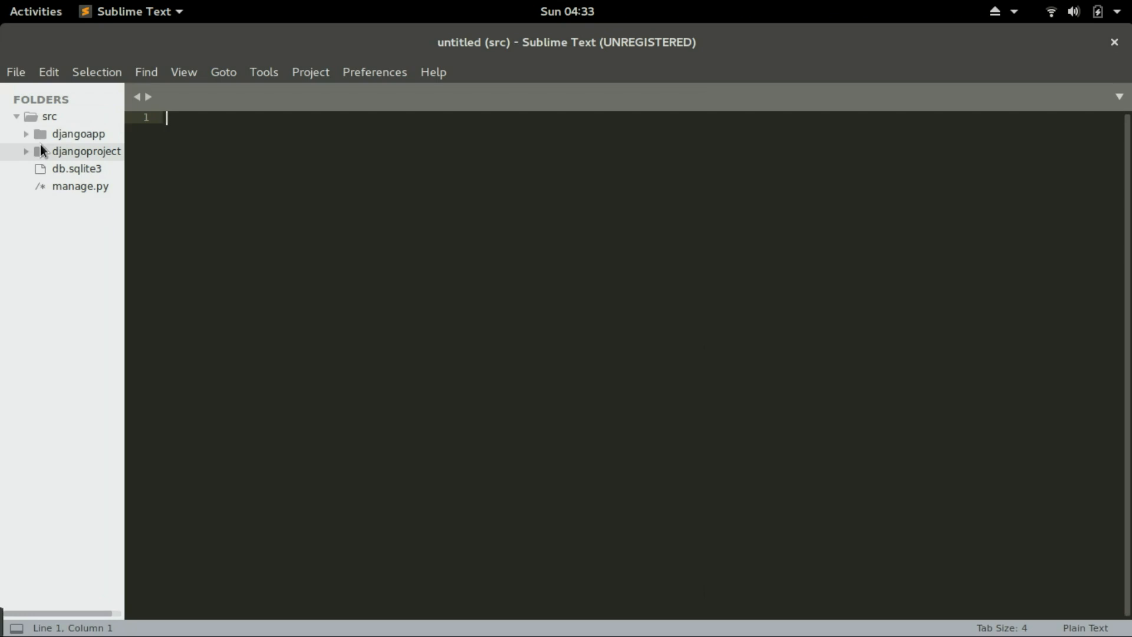
mouse_move(39, 141)
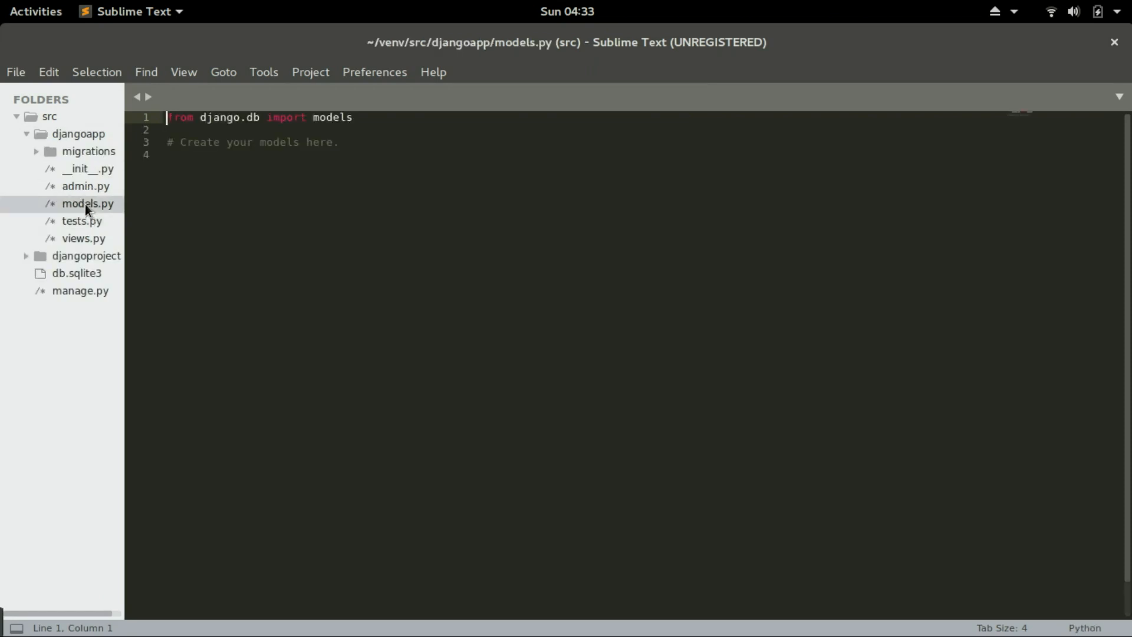
Open djangoapp's models.py for editing from the FOLDERS sidebar
double_click(80, 202)
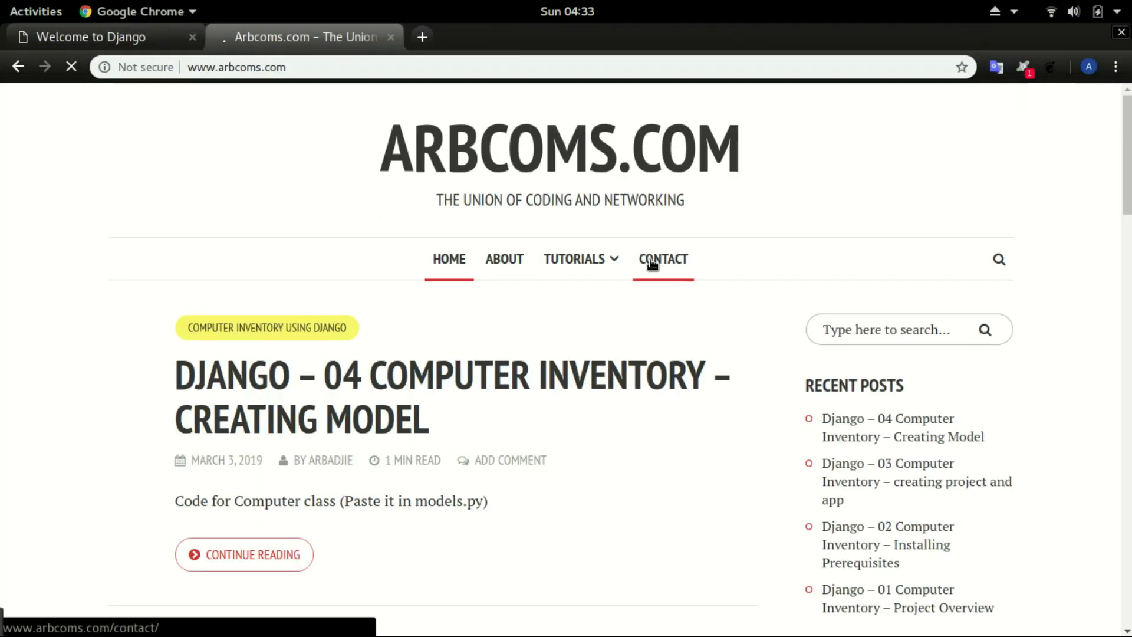
mouse_move(580, 258)
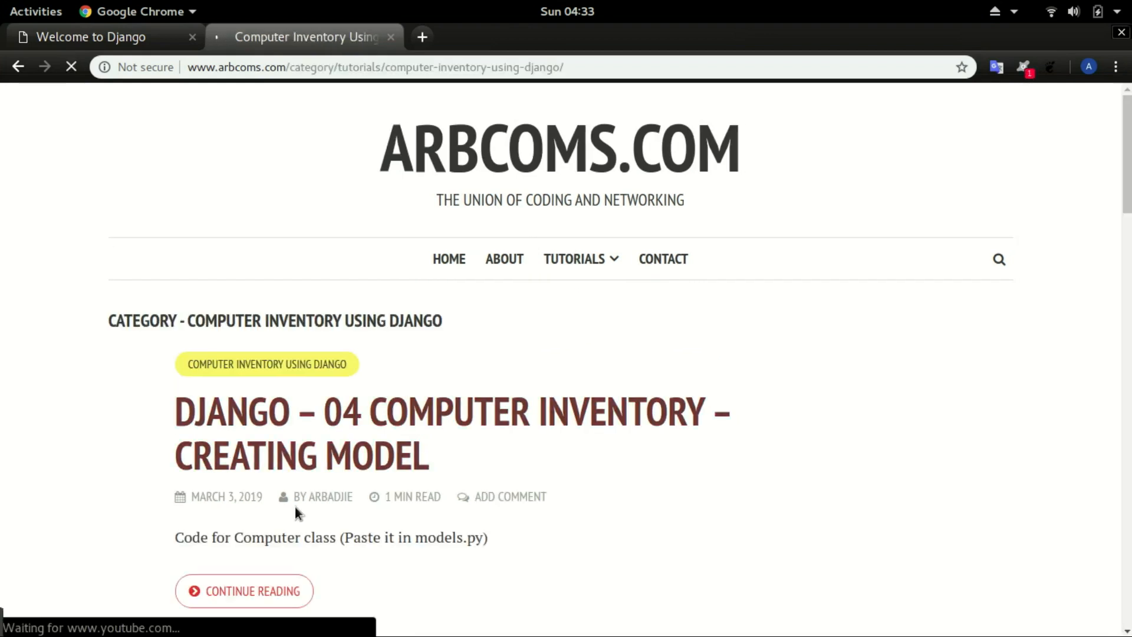
Open the full Creating Model post and select its Computer class code block
scroll(down, 3)
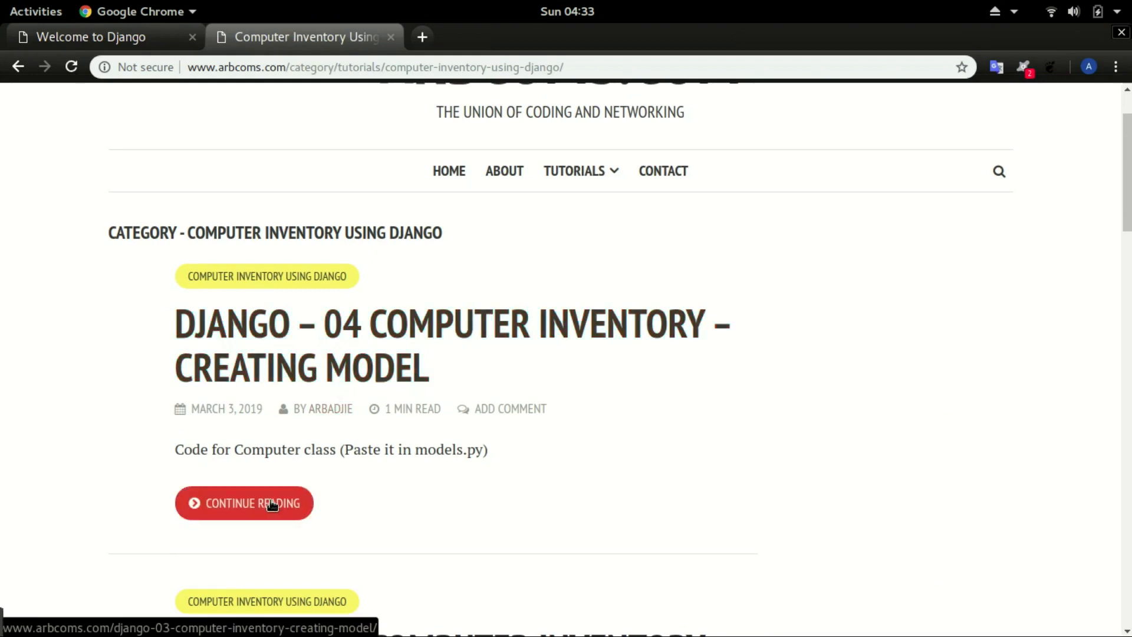
click(244, 502)
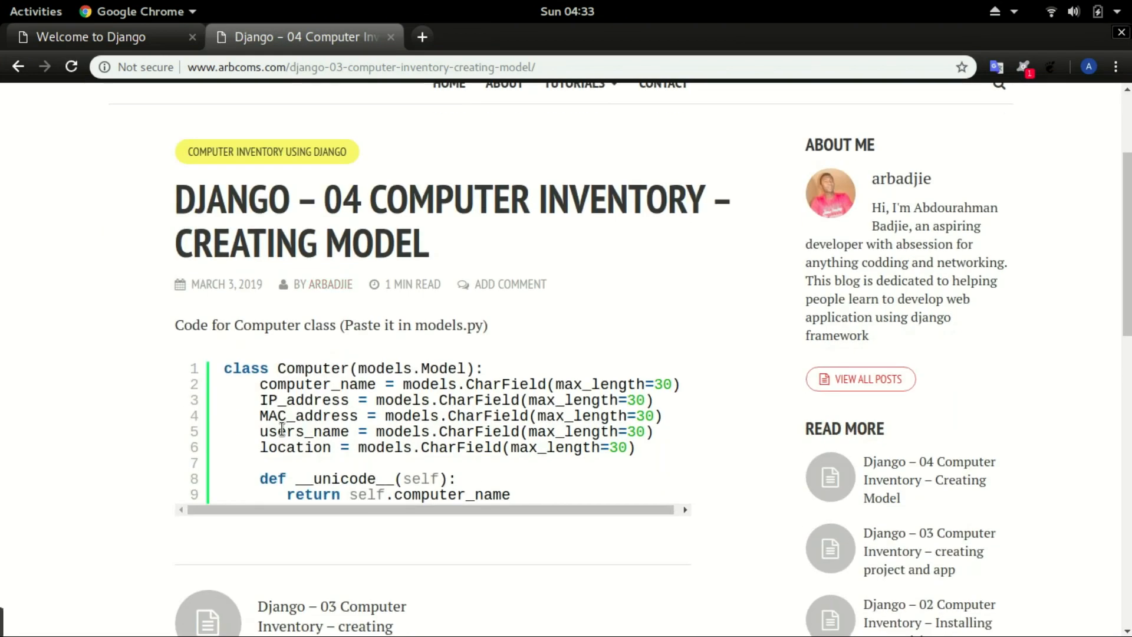
drag(224, 368, 510, 494)
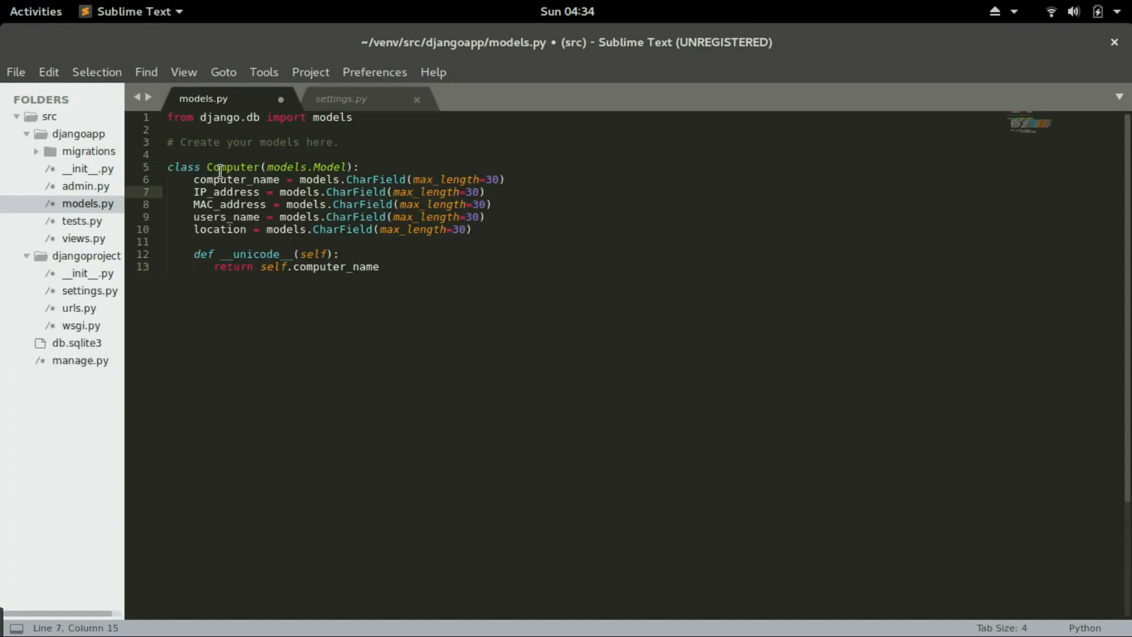
Paste the Computer class with five CharFields and __unicode__ below the comment in models.py
double_click(231, 168)
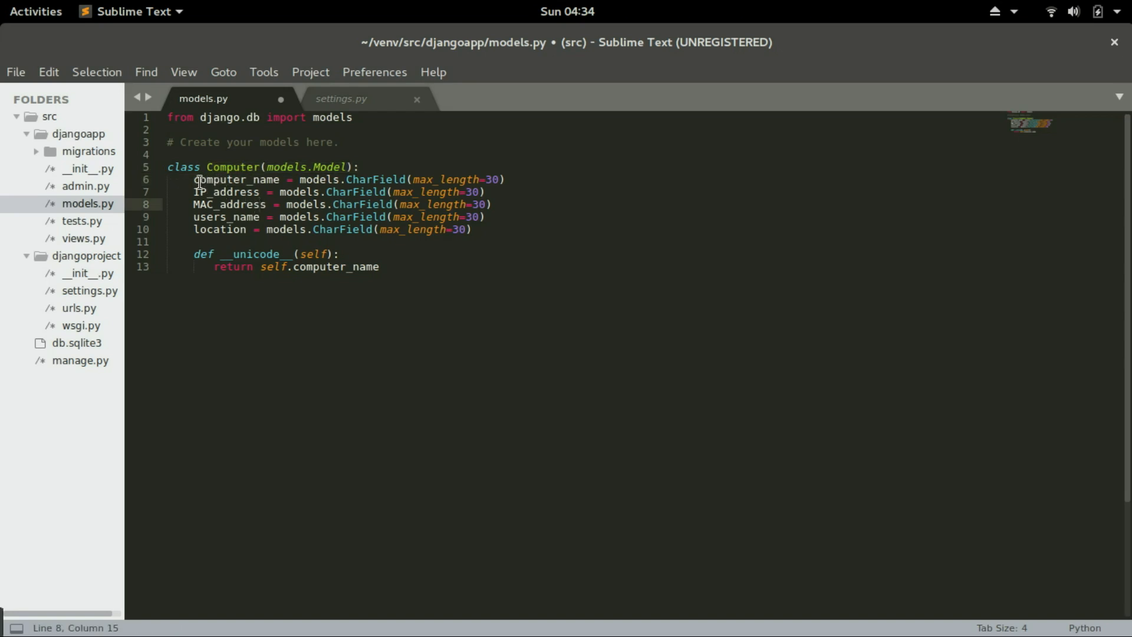
mouse_move(238, 195)
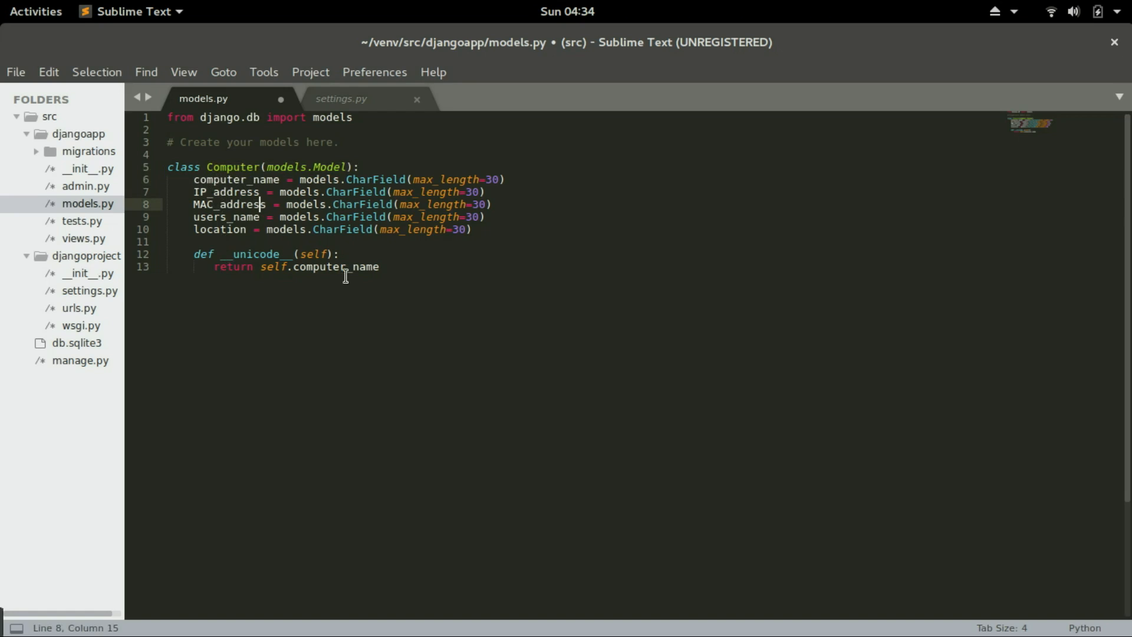
mouse_move(317, 229)
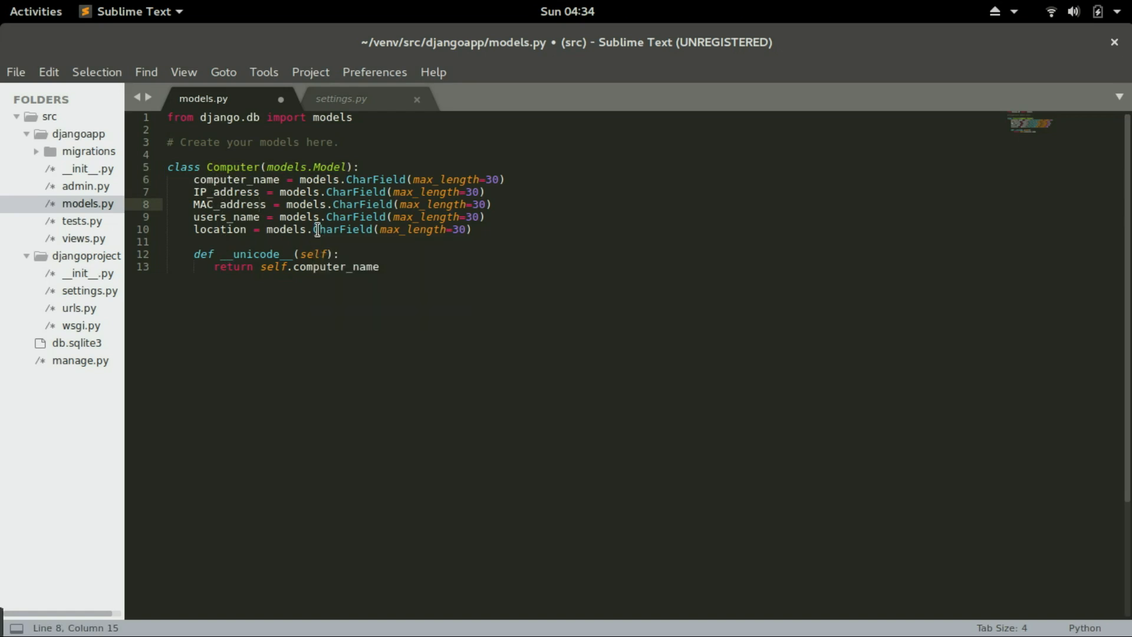
mouse_move(68, 192)
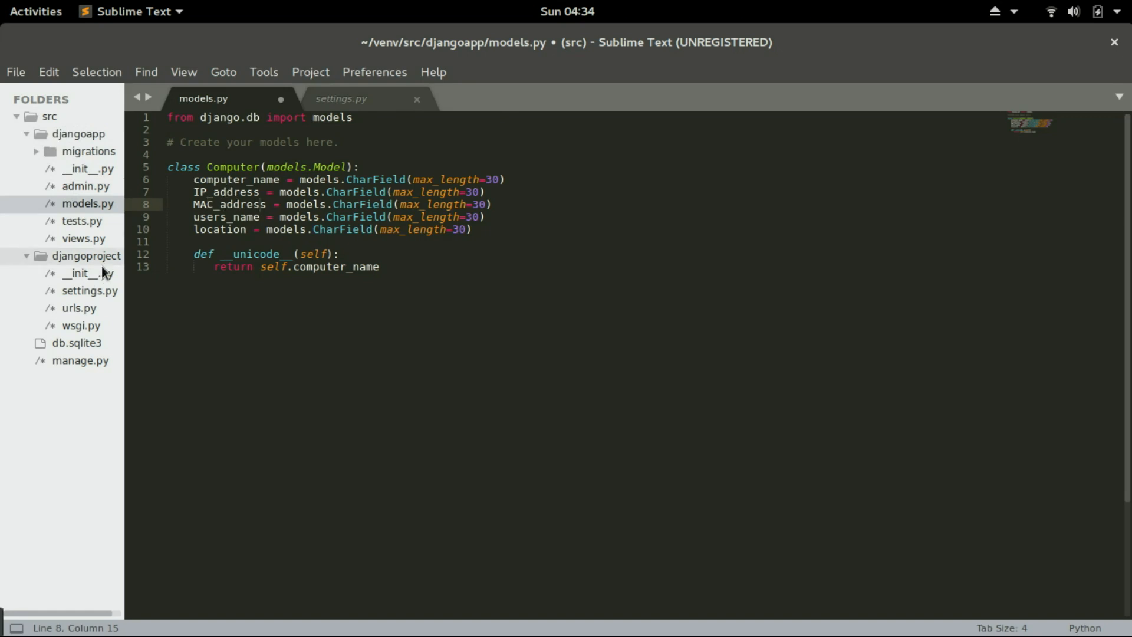
Add 'djangoapp' to INSTALLED_APPS in settings.py by duplicating the staticfiles line, then save
click(340, 99)
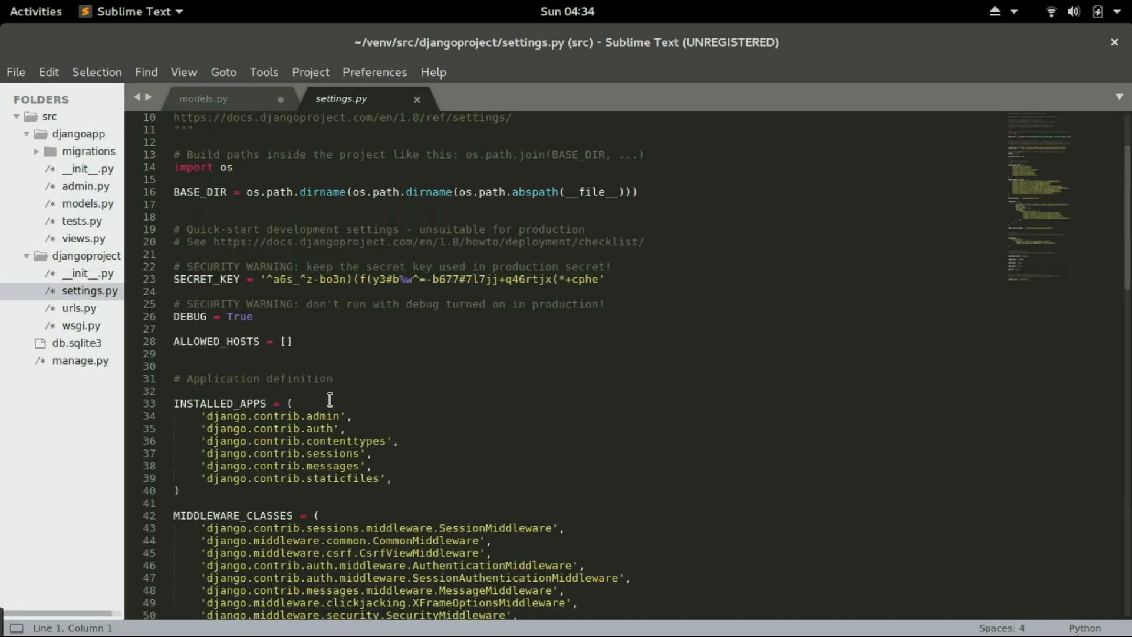
scroll(down, 3)
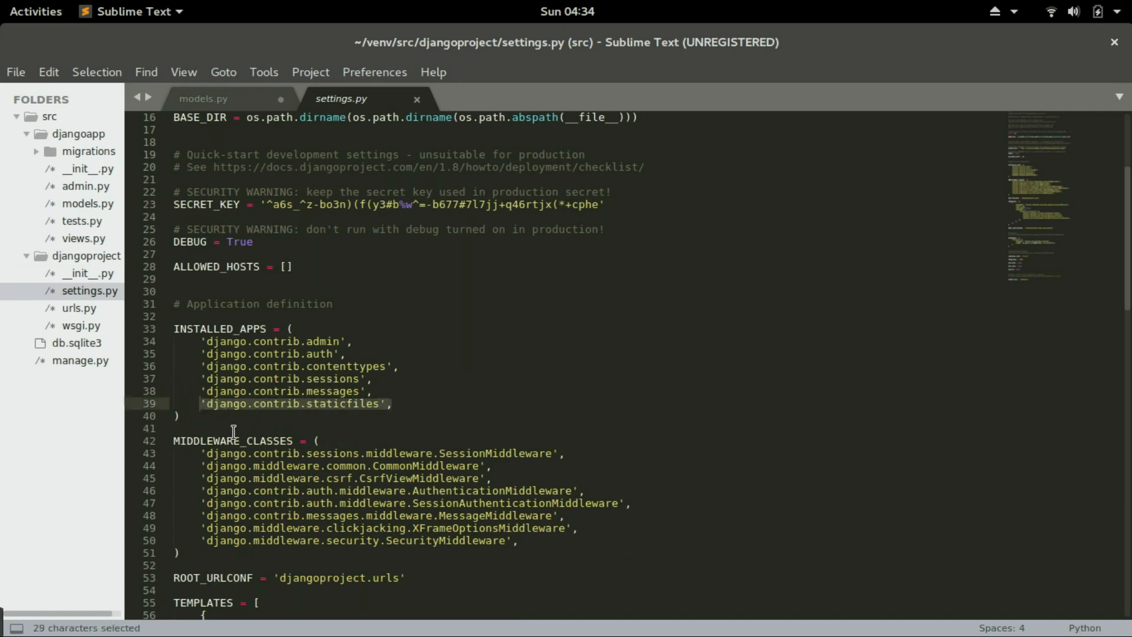
key(Return)
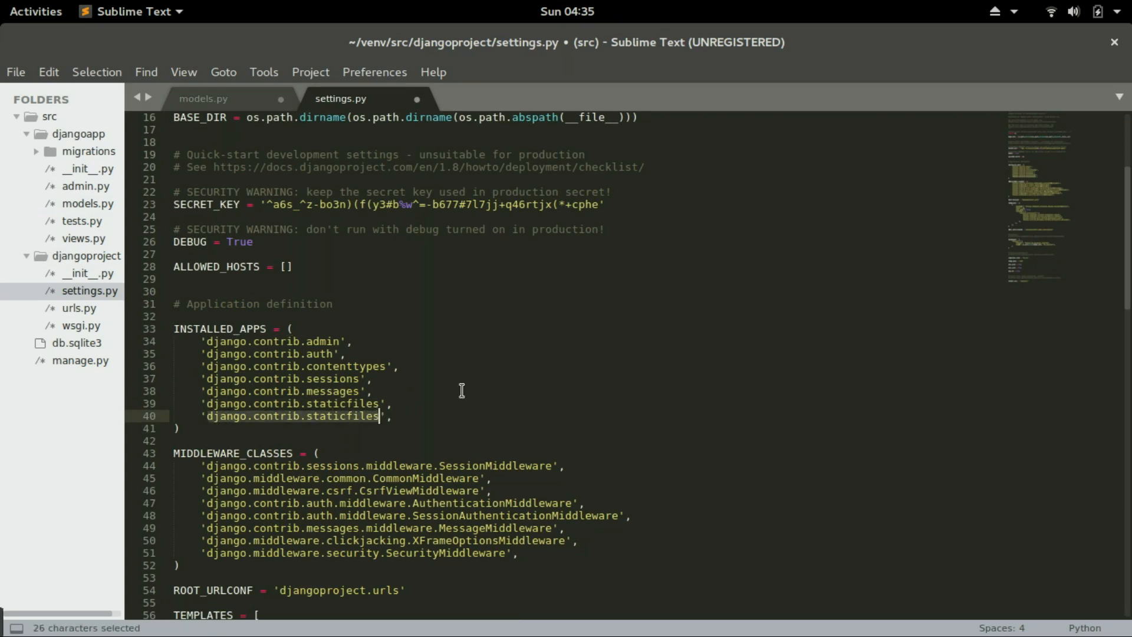
text(dh',)
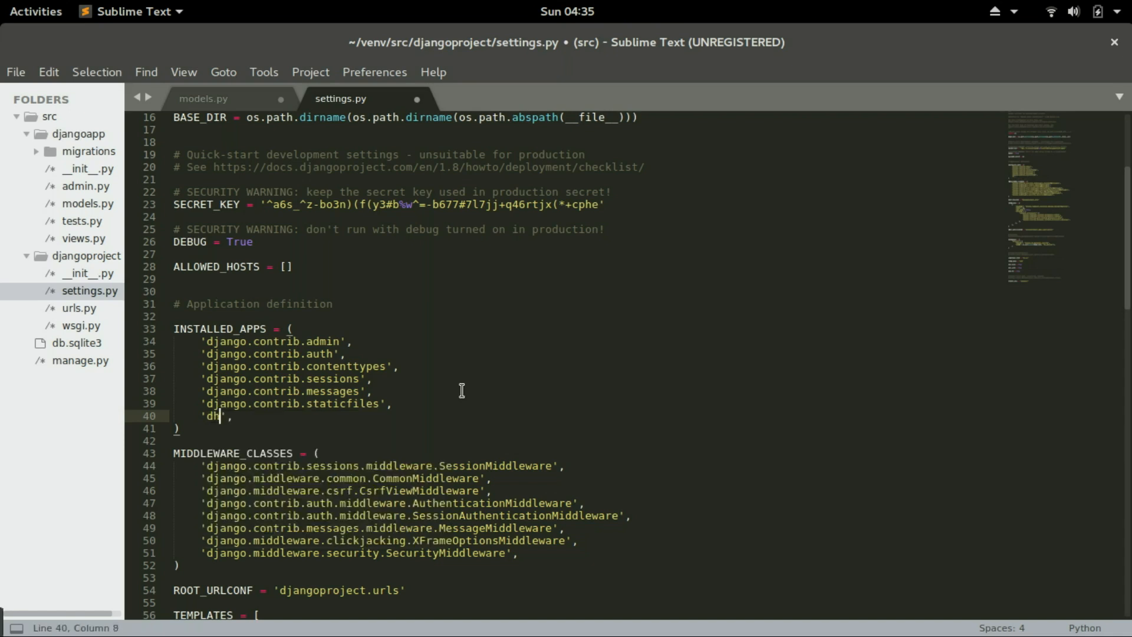
text(angoapp)
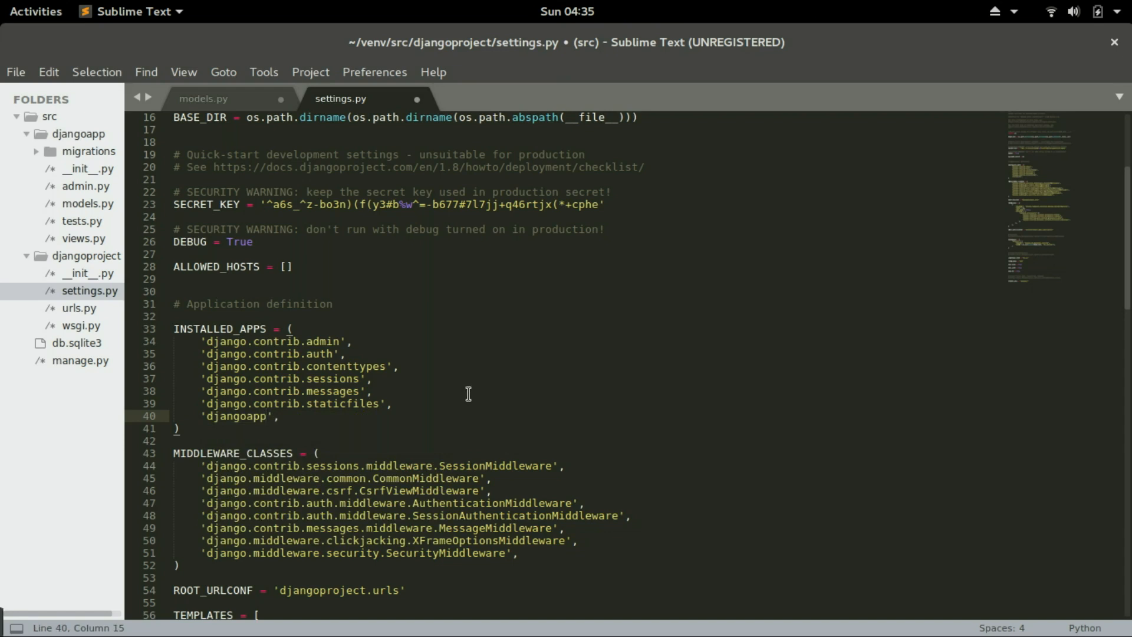
key(ctrl+s)
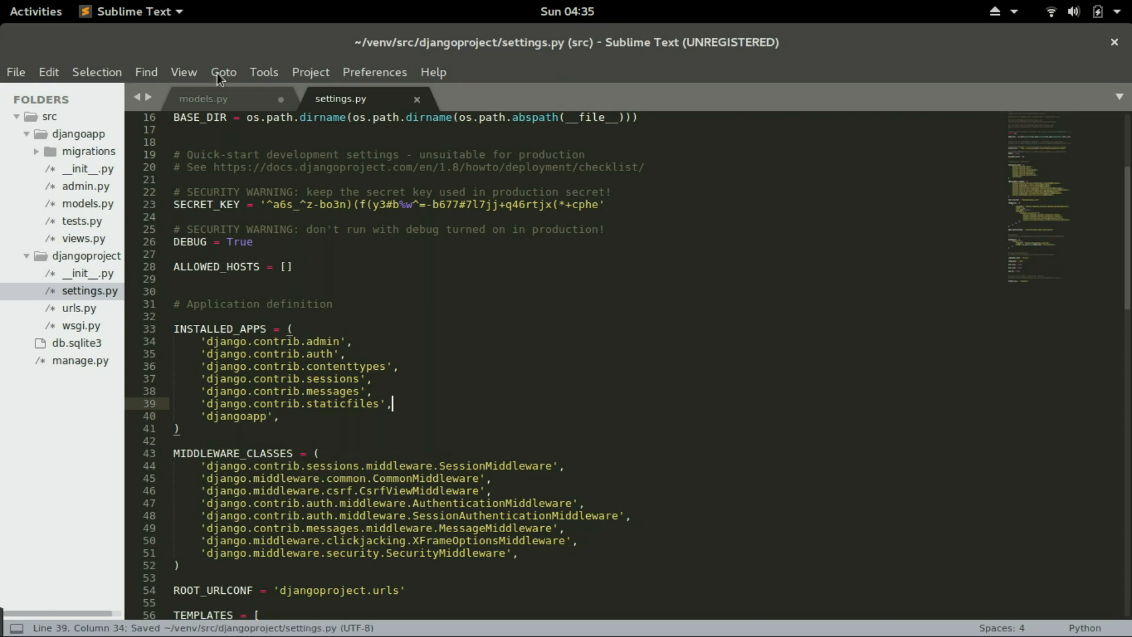
click(203, 99)
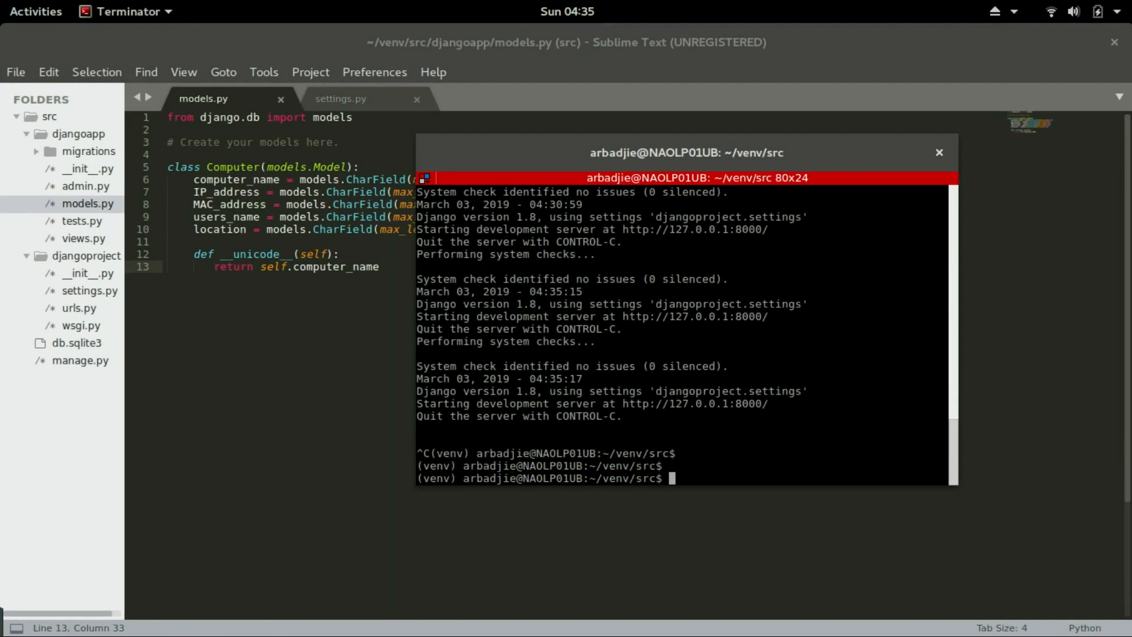
Run ./manage.py makemigrations to create 0001_initial.py for the Computer model, then start the migrate command
text(./ma)
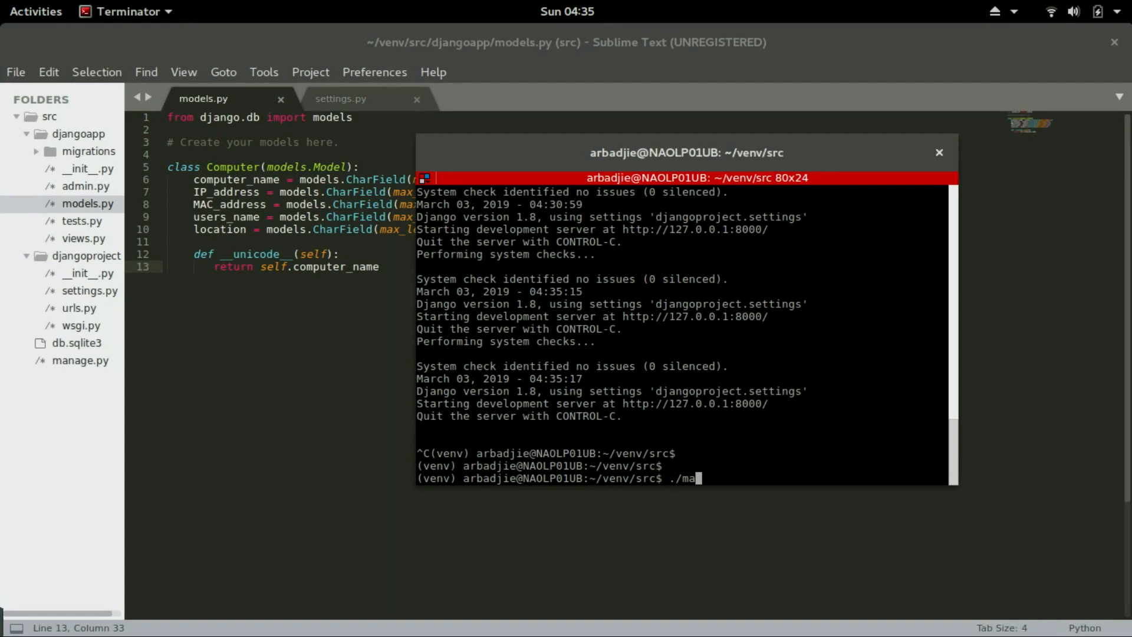
text(nage.py makemi)
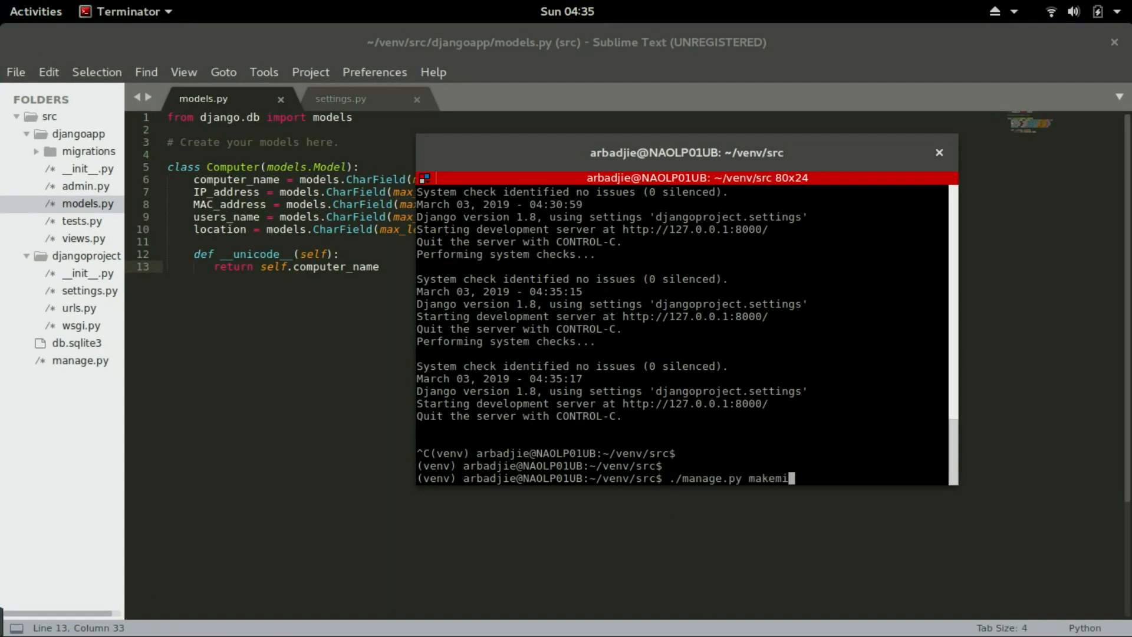
text(grations)
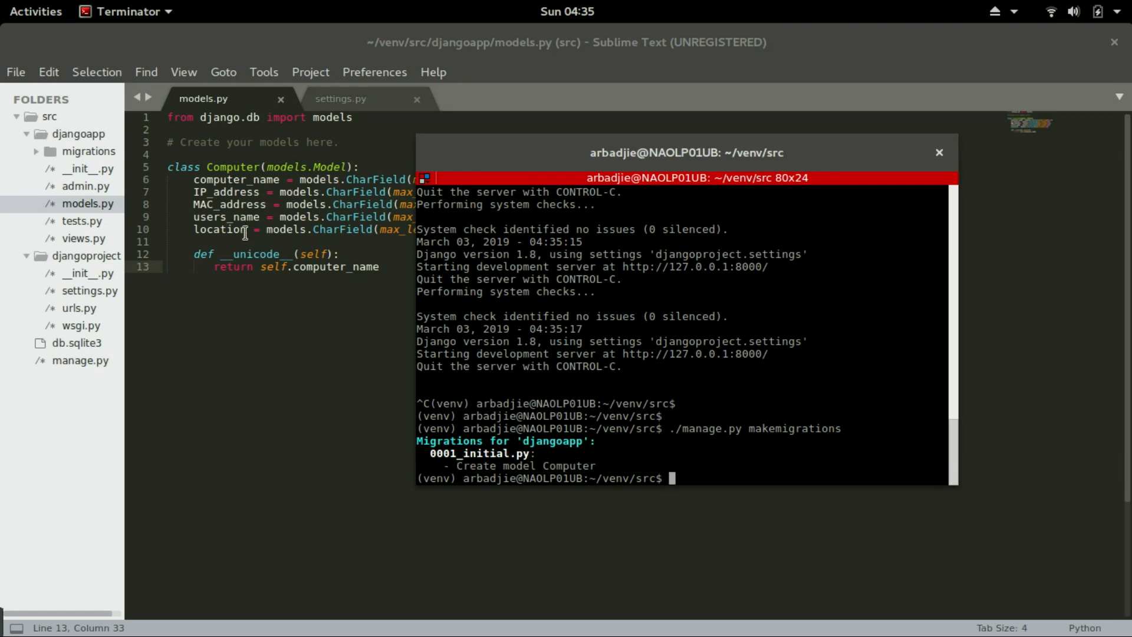
text(./)
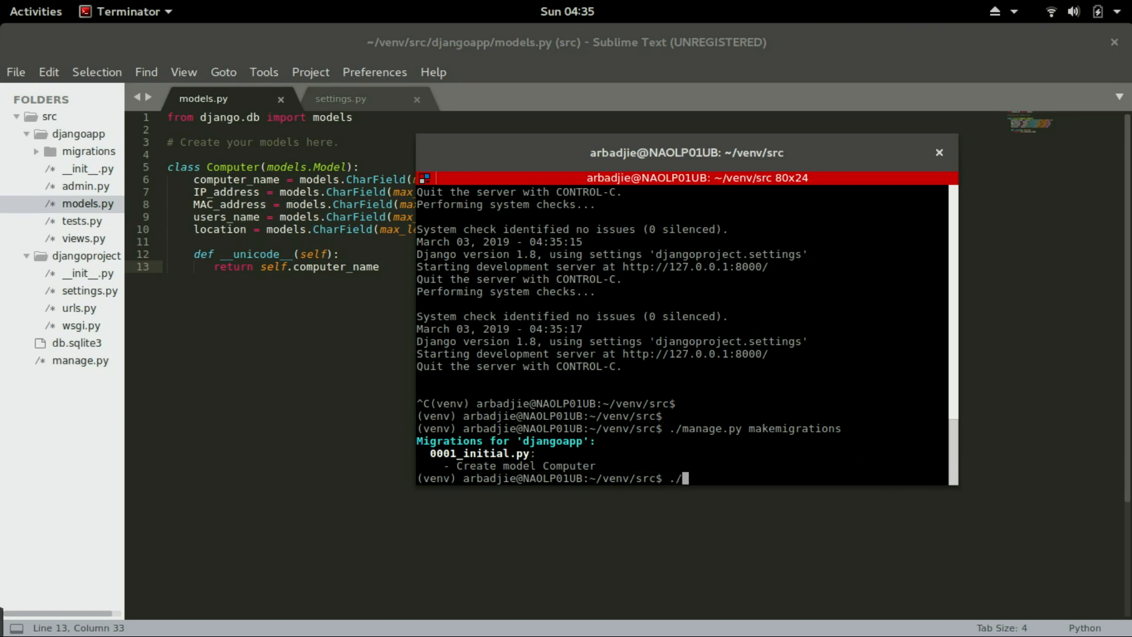
text(manage.py migrate)
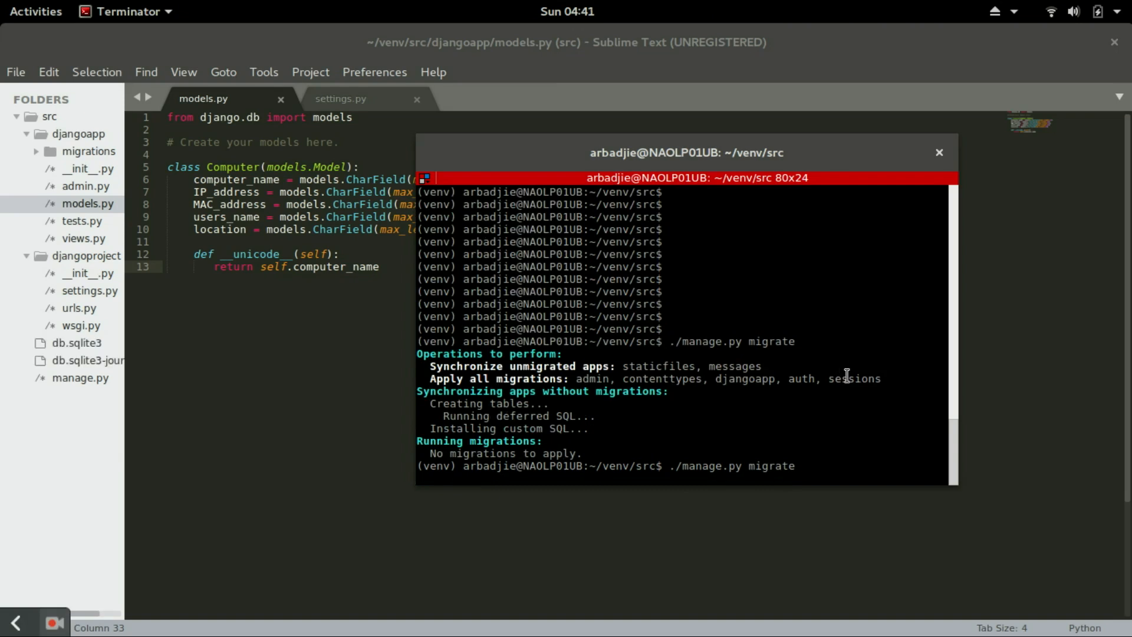
Run ./manage.py migrate, applying djangoapp.0001_initial, and begin the sudo apt-get command
key(Return)
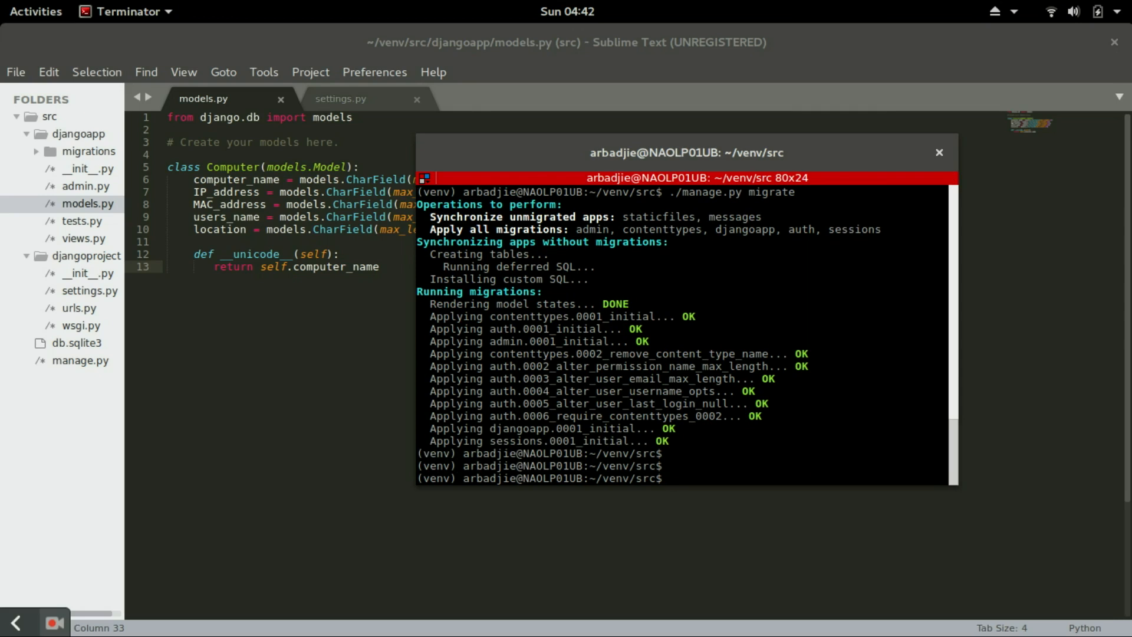
text(sudo a)
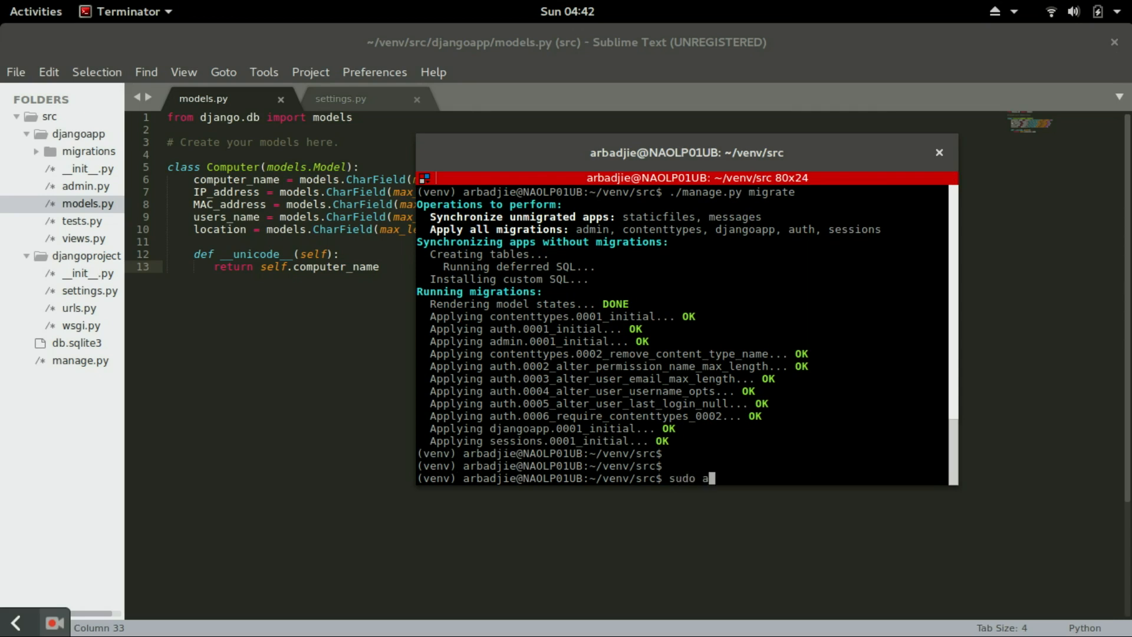
Install sqlitebrowser with sudo apt-get, then launch DB Browser for SQLite from Activities
text(pt-get install)
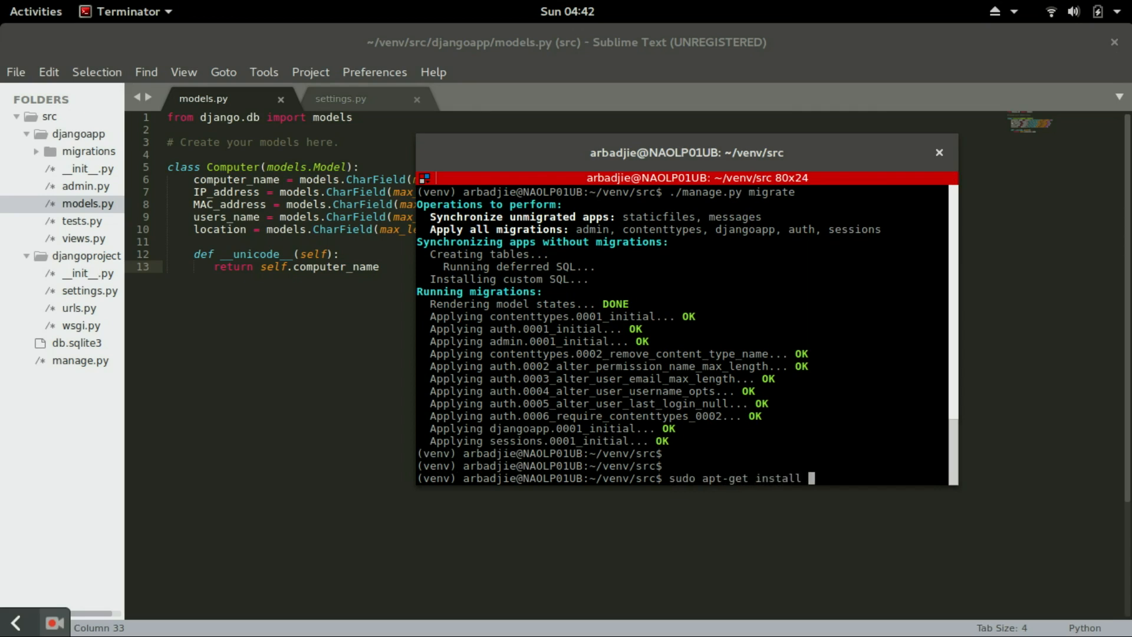
text(sqlitebrowser)
text(y)
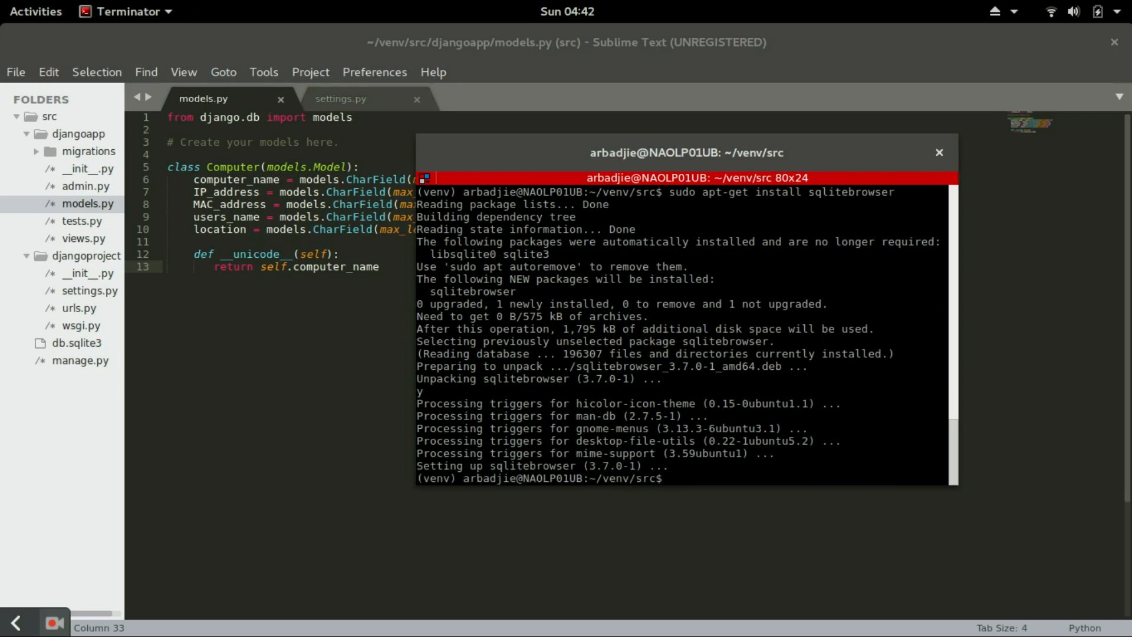
text(sql)
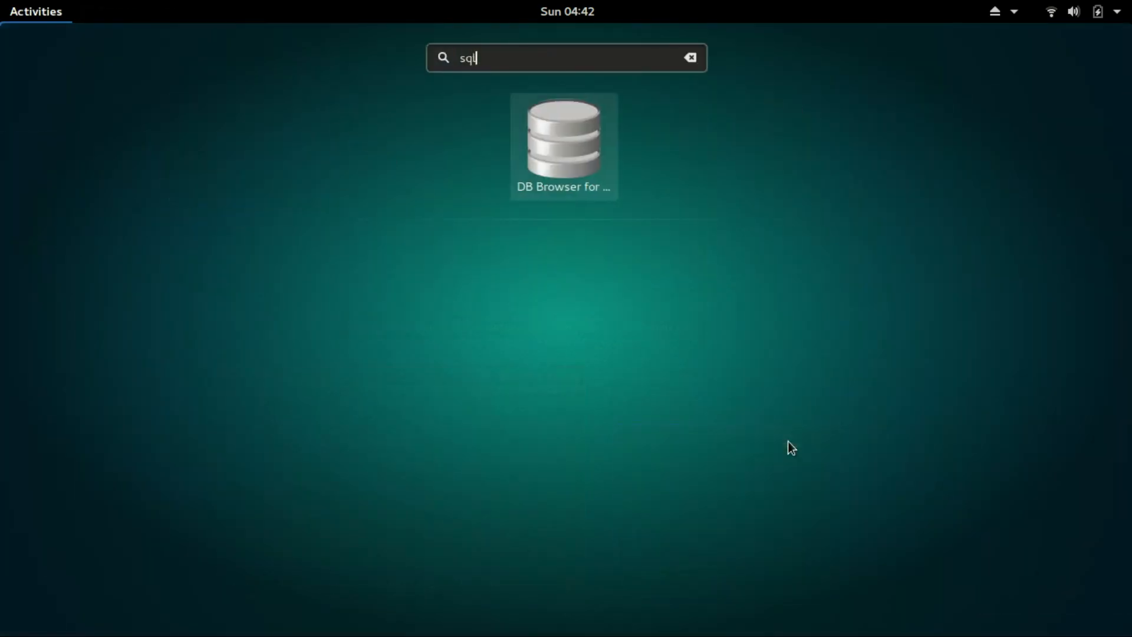
click(566, 136)
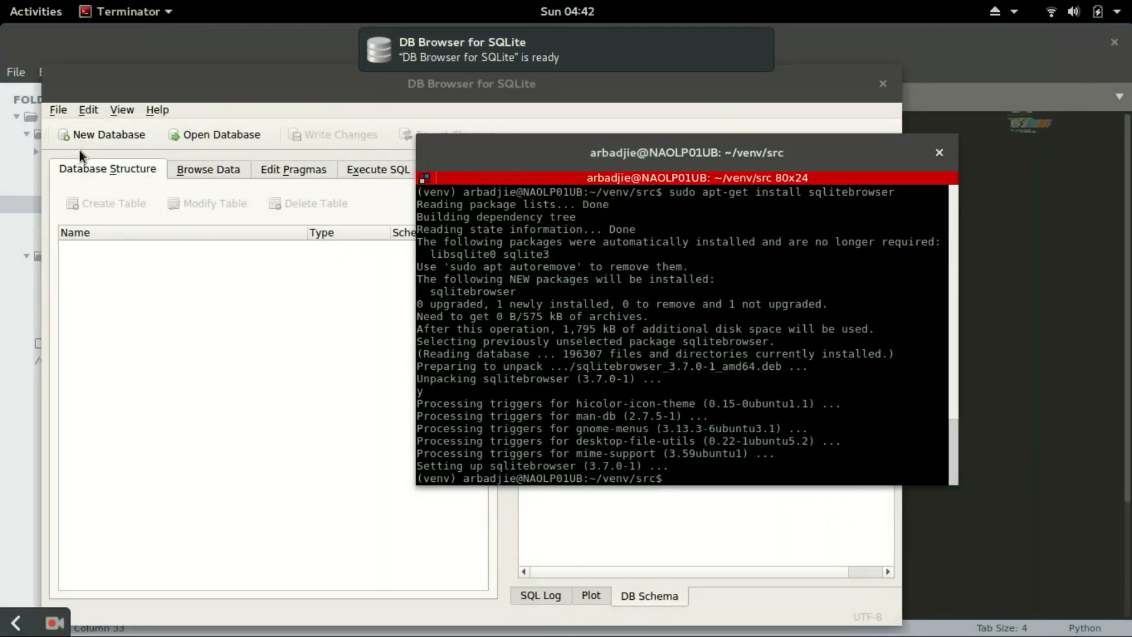
click(57, 111)
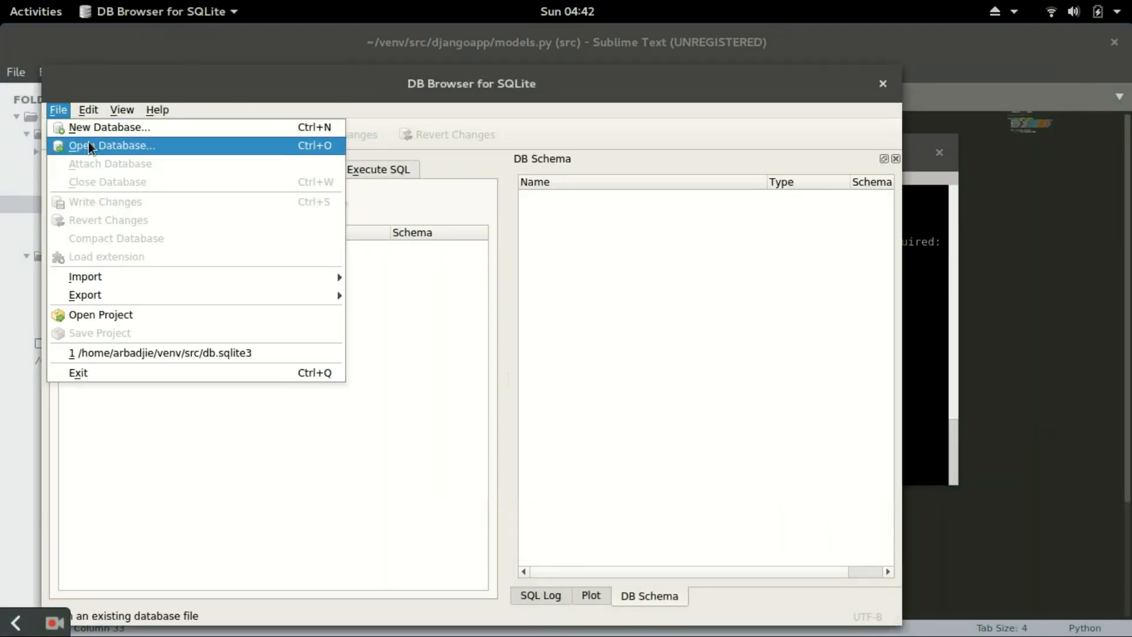
Open venv/src/db.sqlite3 via Open Database, listing its 12 tables and 18 indices
click(111, 146)
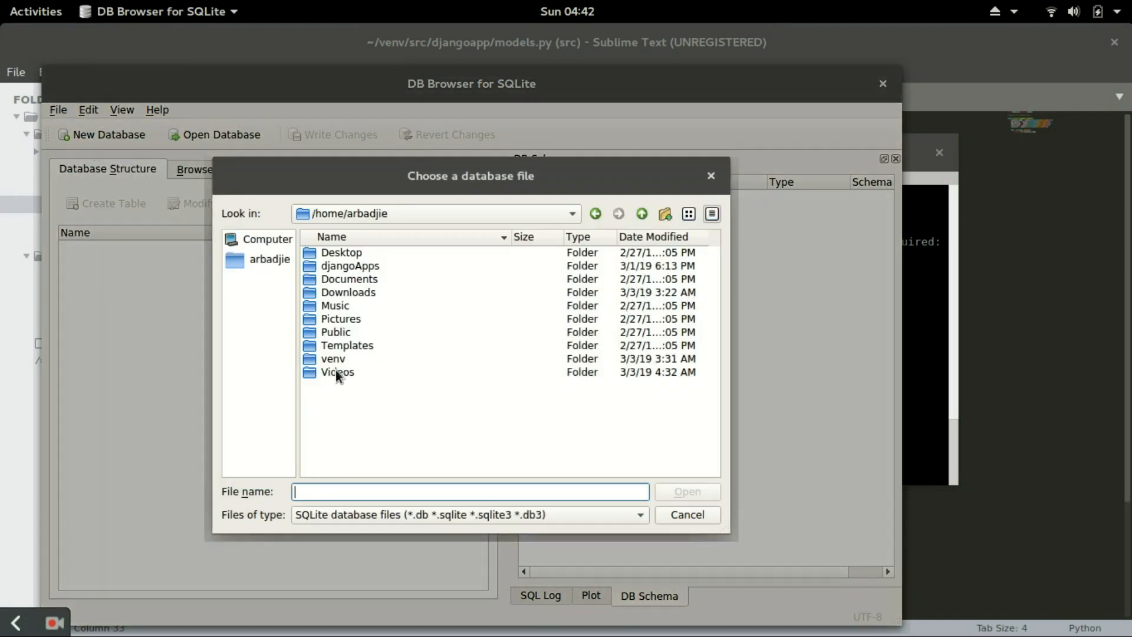
double_click(332, 358)
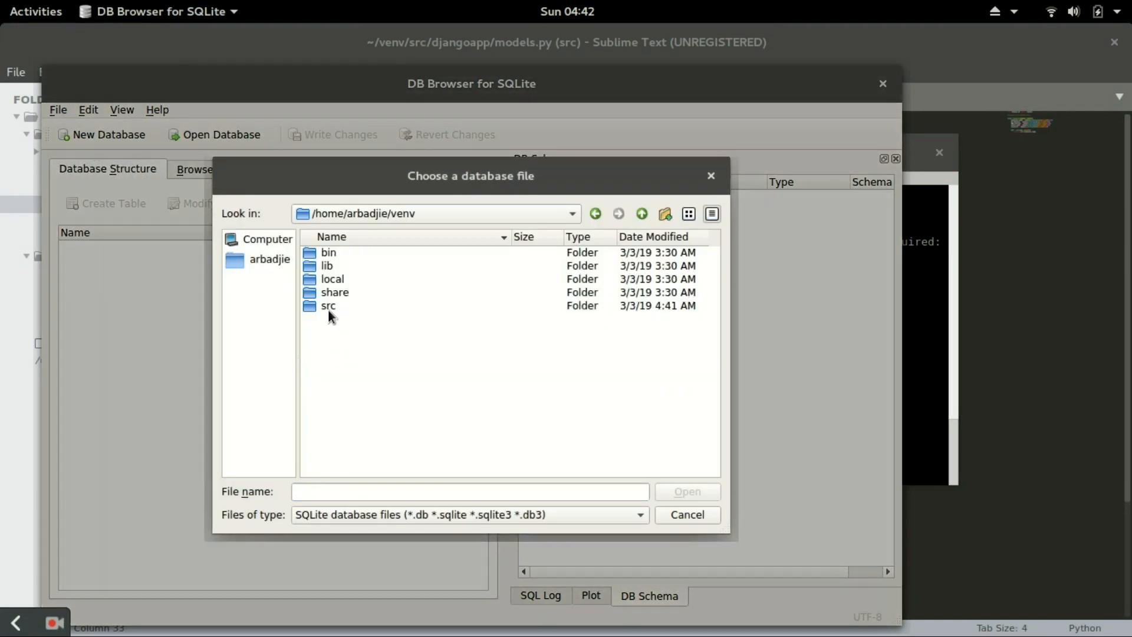
double_click(328, 306)
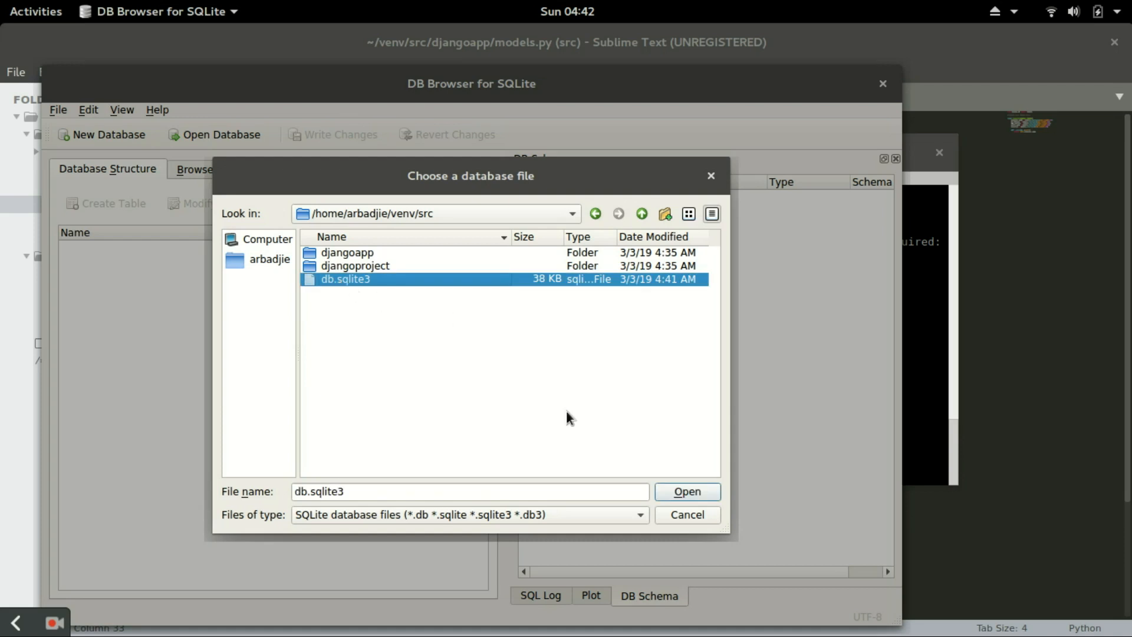
click(687, 490)
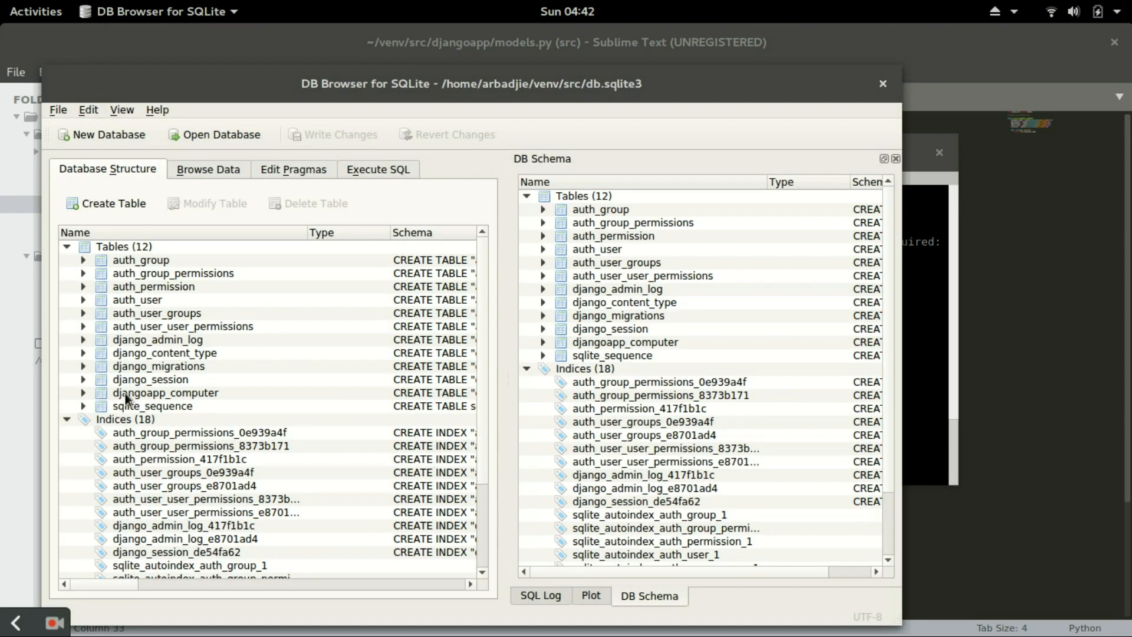
mouse_move(146, 305)
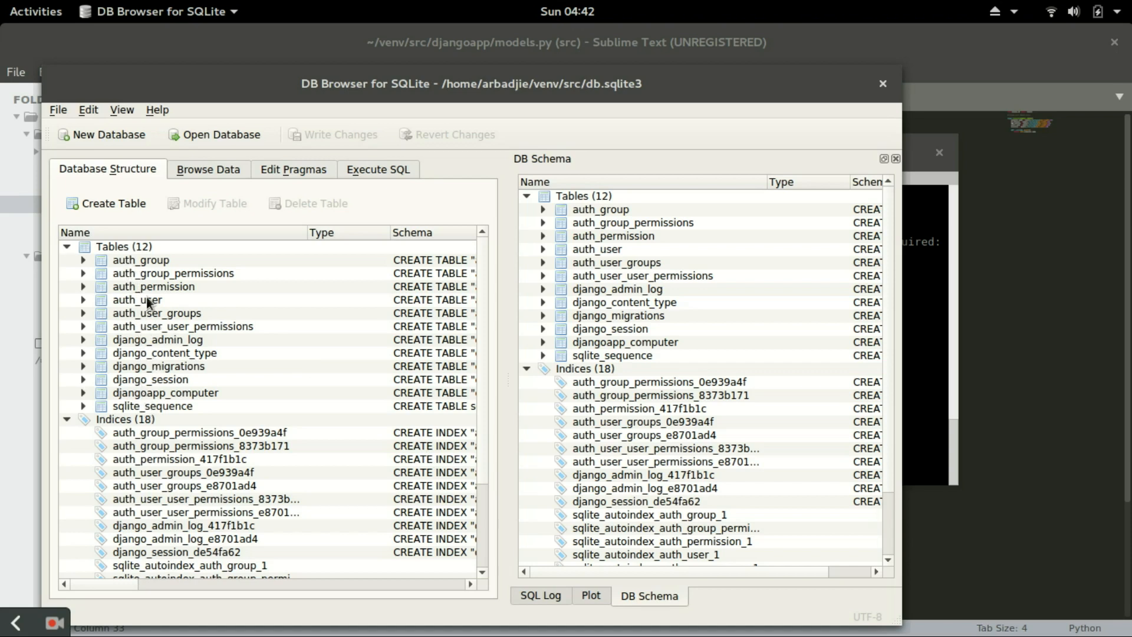
mouse_move(155, 318)
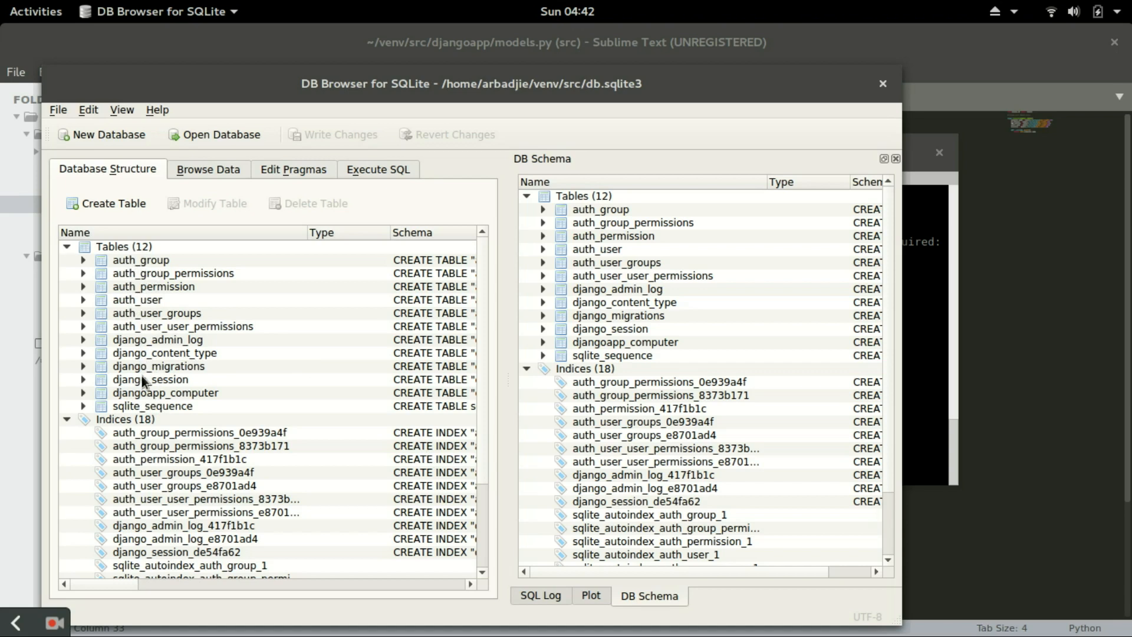
mouse_move(176, 396)
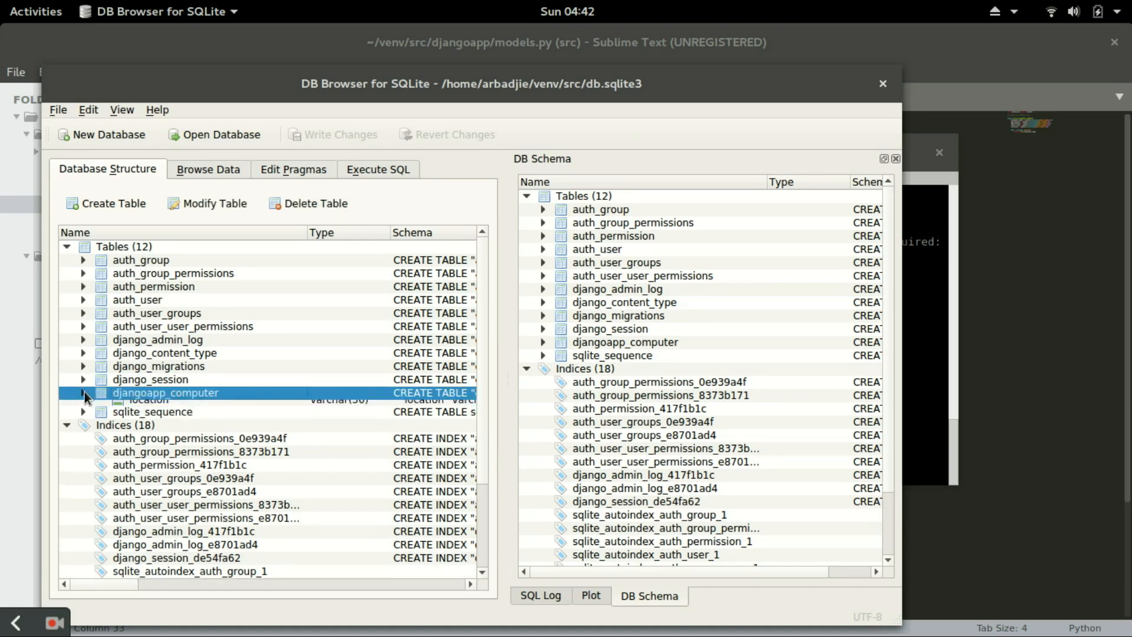
Expand djangoapp_computer to show id, computer_name, IP_address, MAC_address, users_name and location columns
click(83, 392)
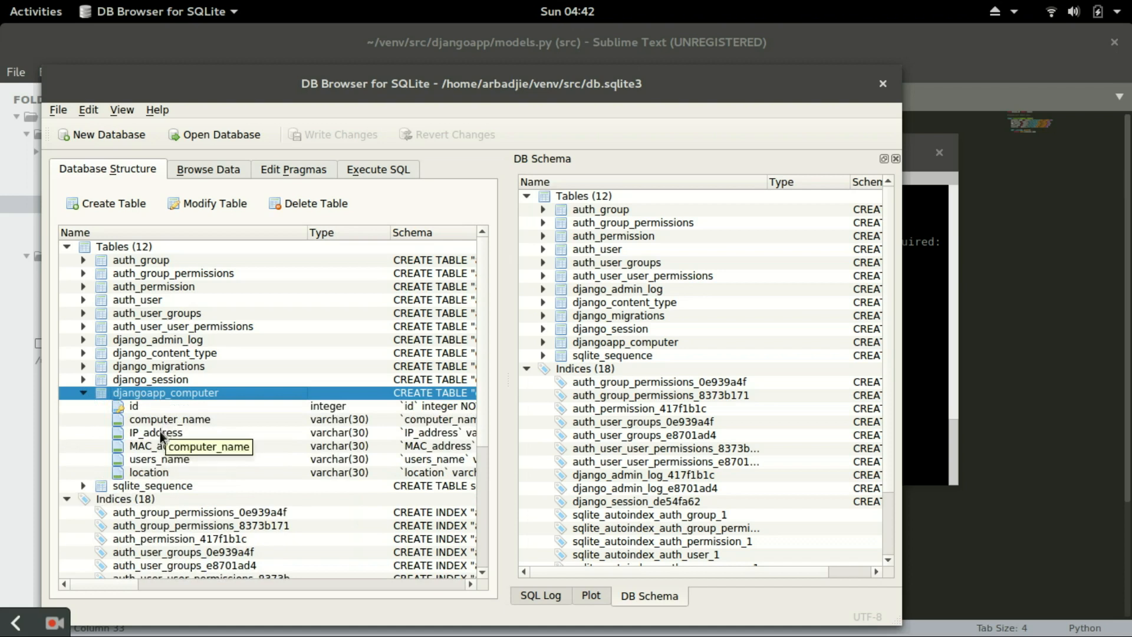
mouse_move(166, 469)
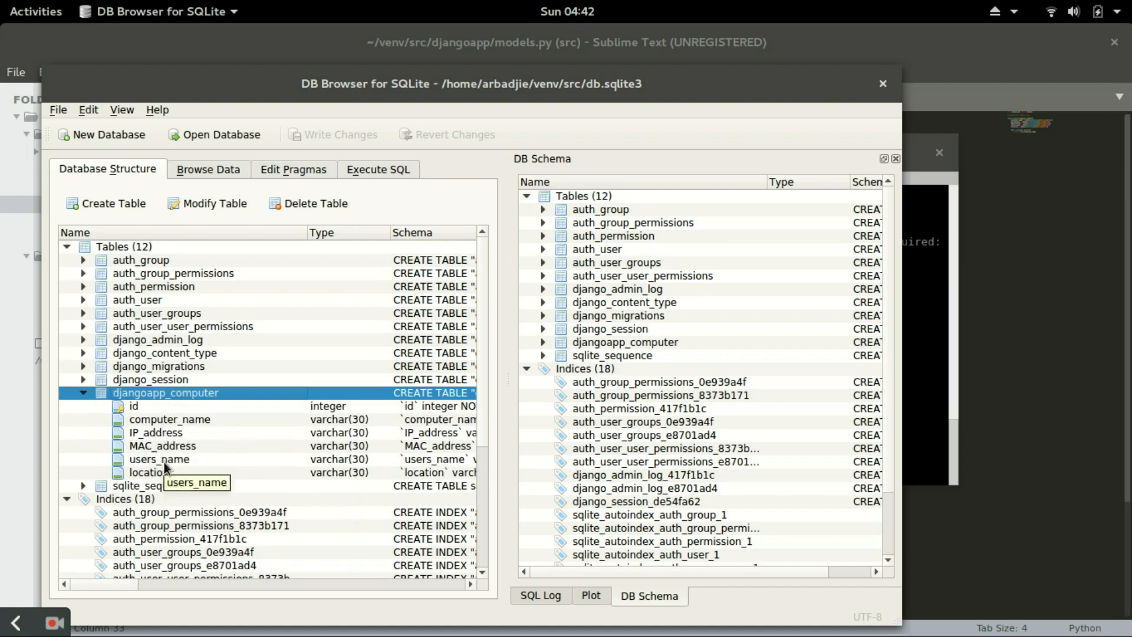
mouse_move(842, 165)
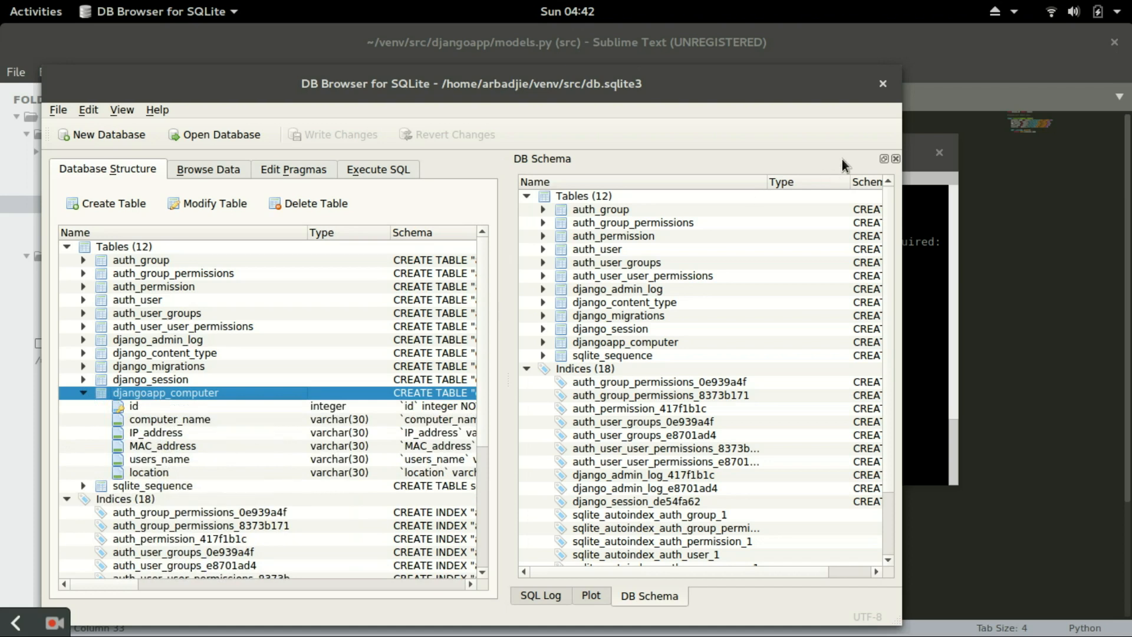